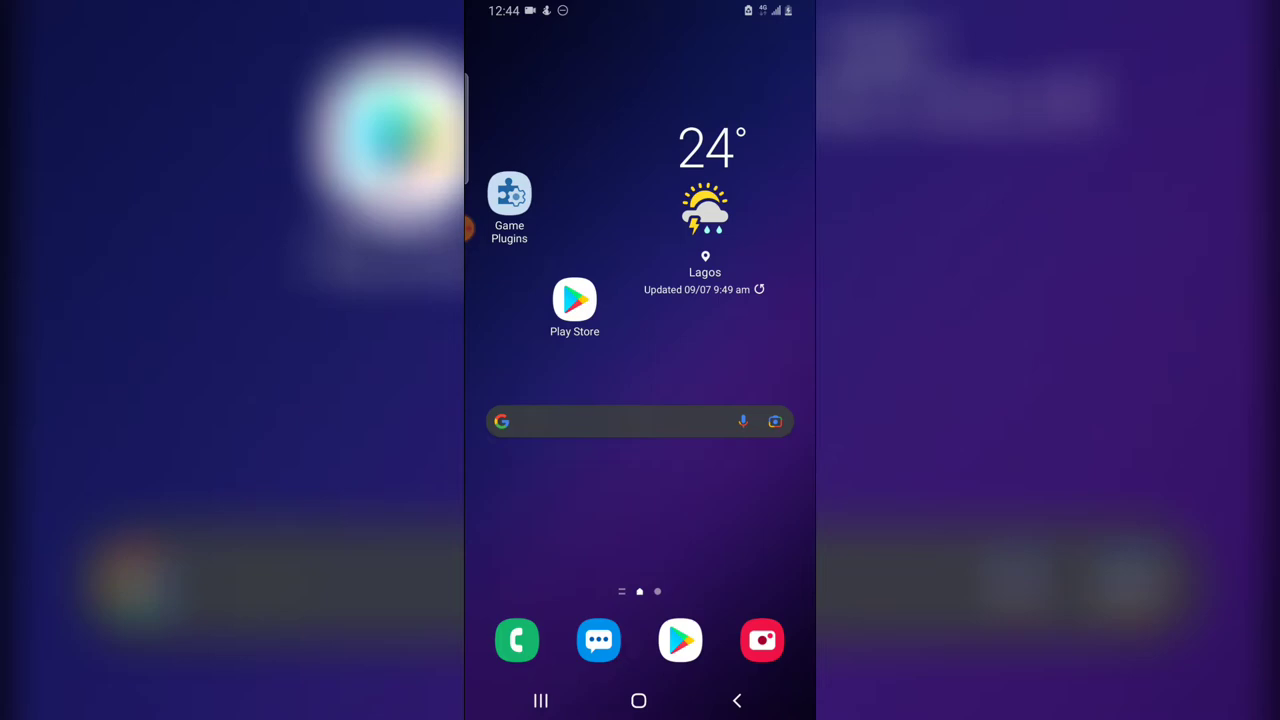
# - Launch the YouTube app from the Android app drawer
pyautogui.scroll(3)
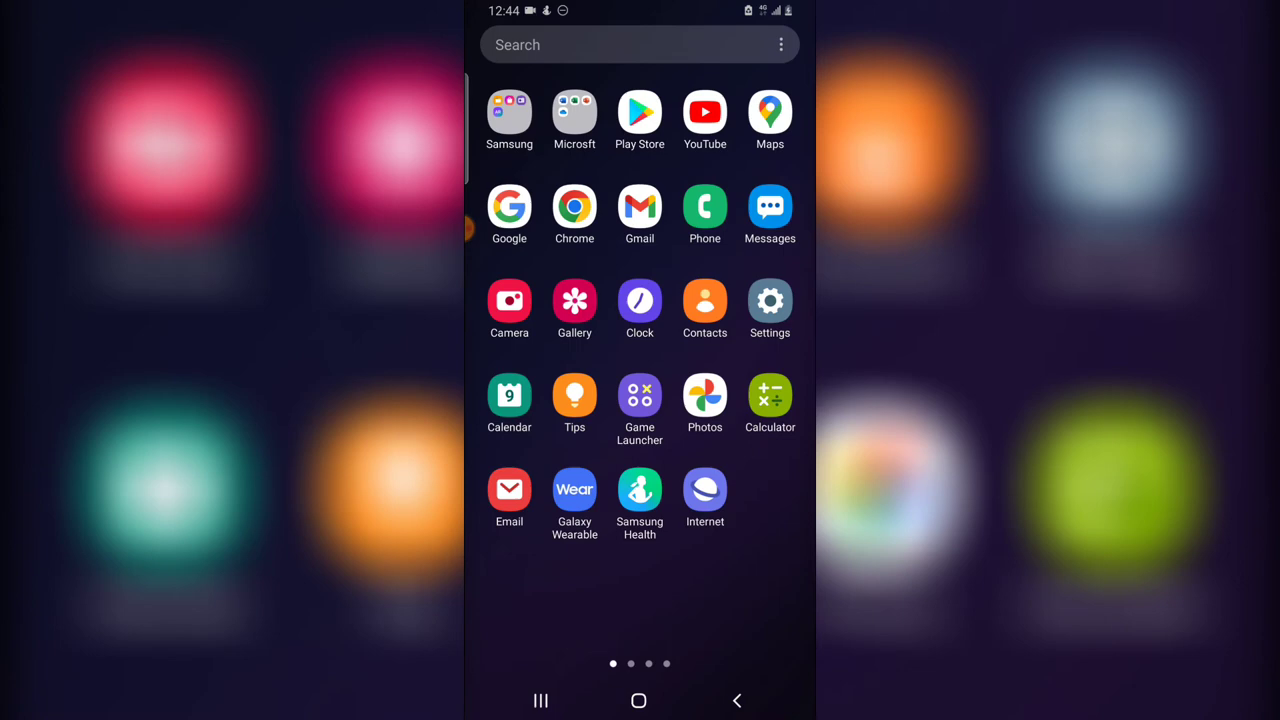
pyautogui.click(705, 112)
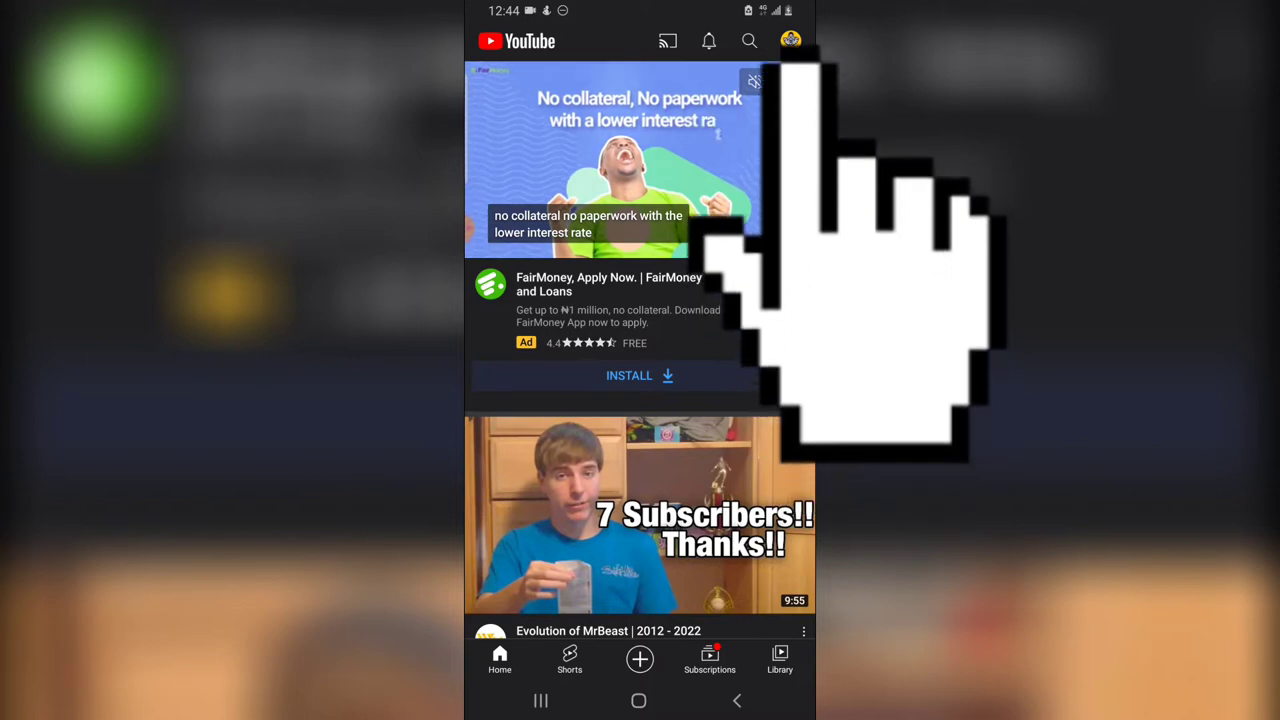
# - Go to the Stanly Trust channel page from the profile avatar menu
pyautogui.click(790, 40)
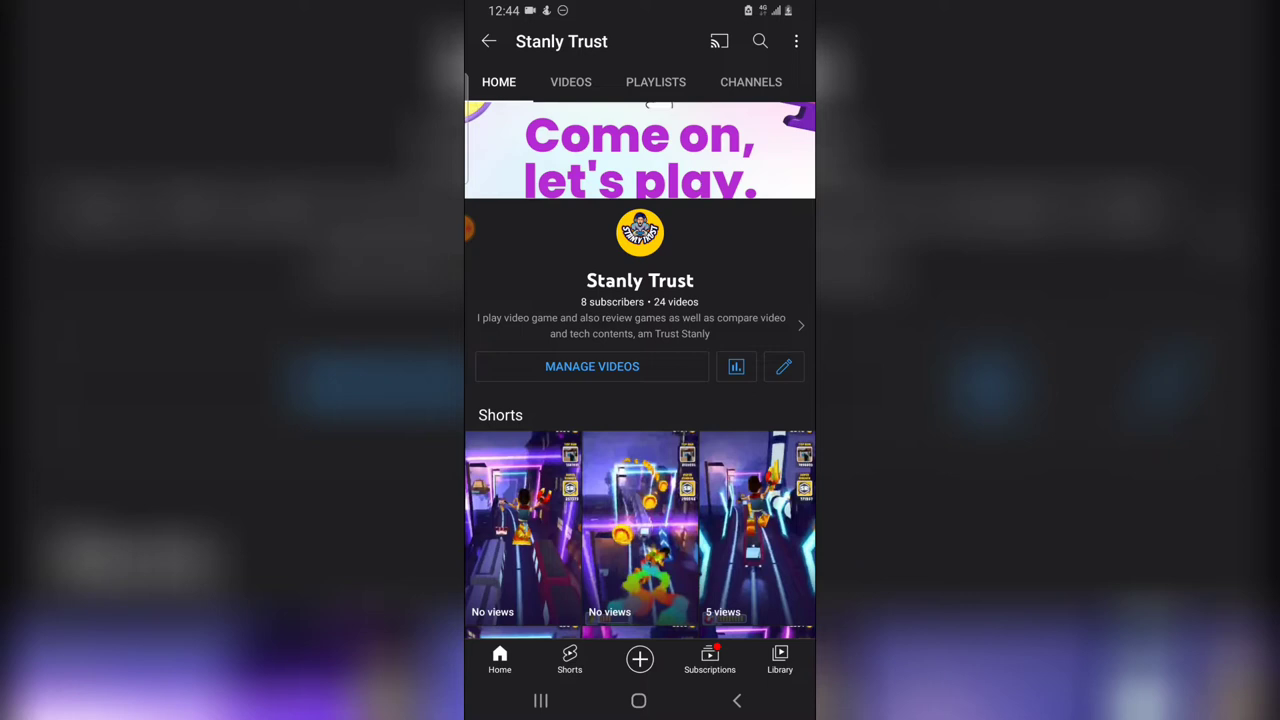
pyautogui.scroll(-3)
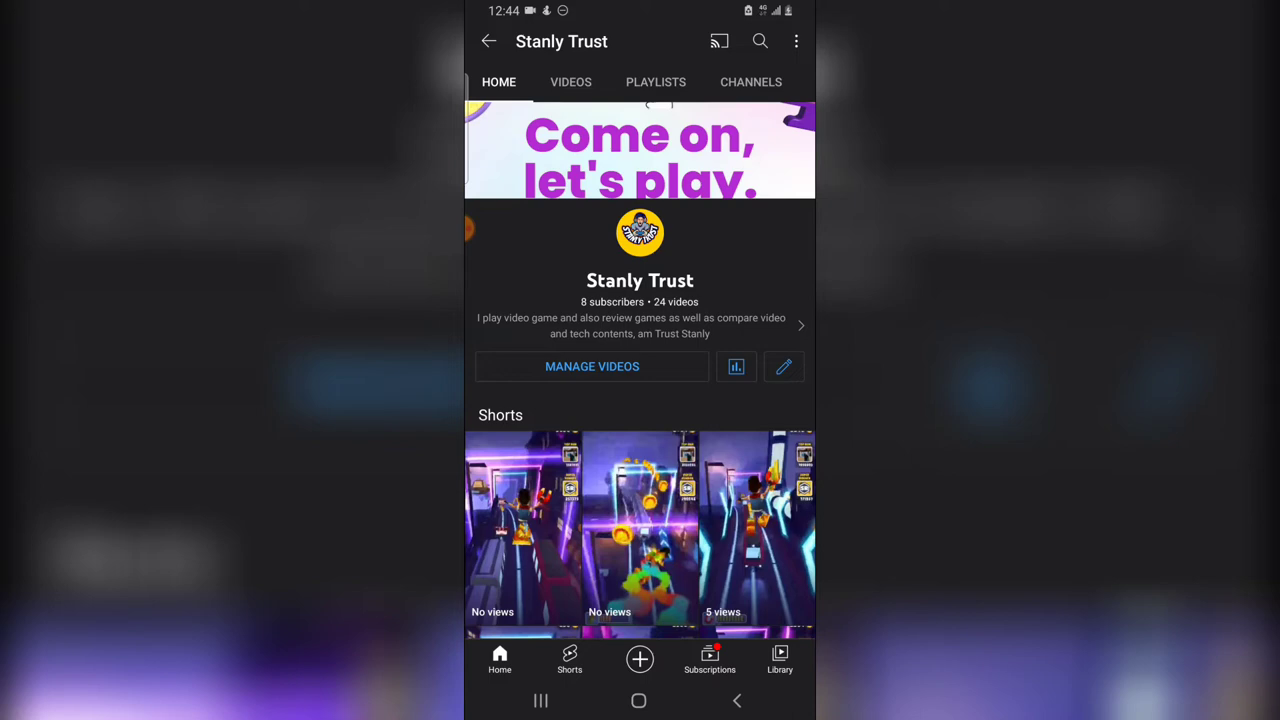
pyautogui.moveTo(750, 480)
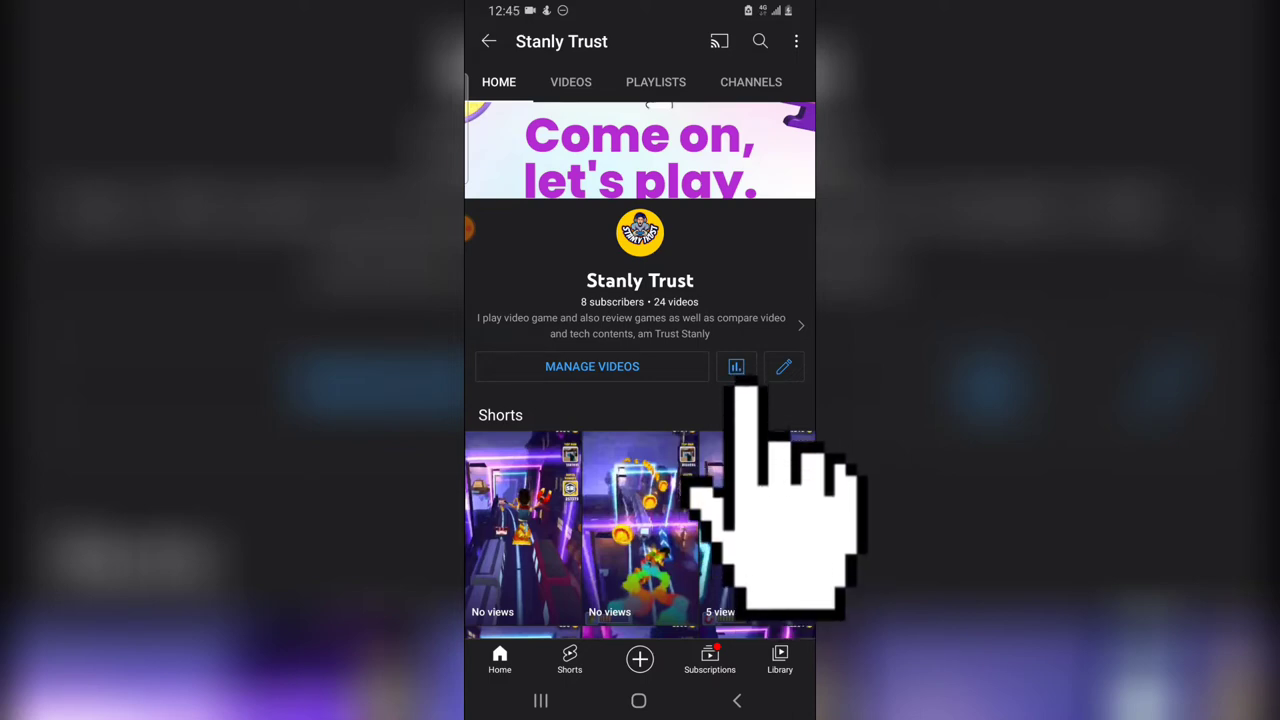
# - Open channel analytics and browse top Shorts, top videos and audience age and gender
pyautogui.click(736, 366)
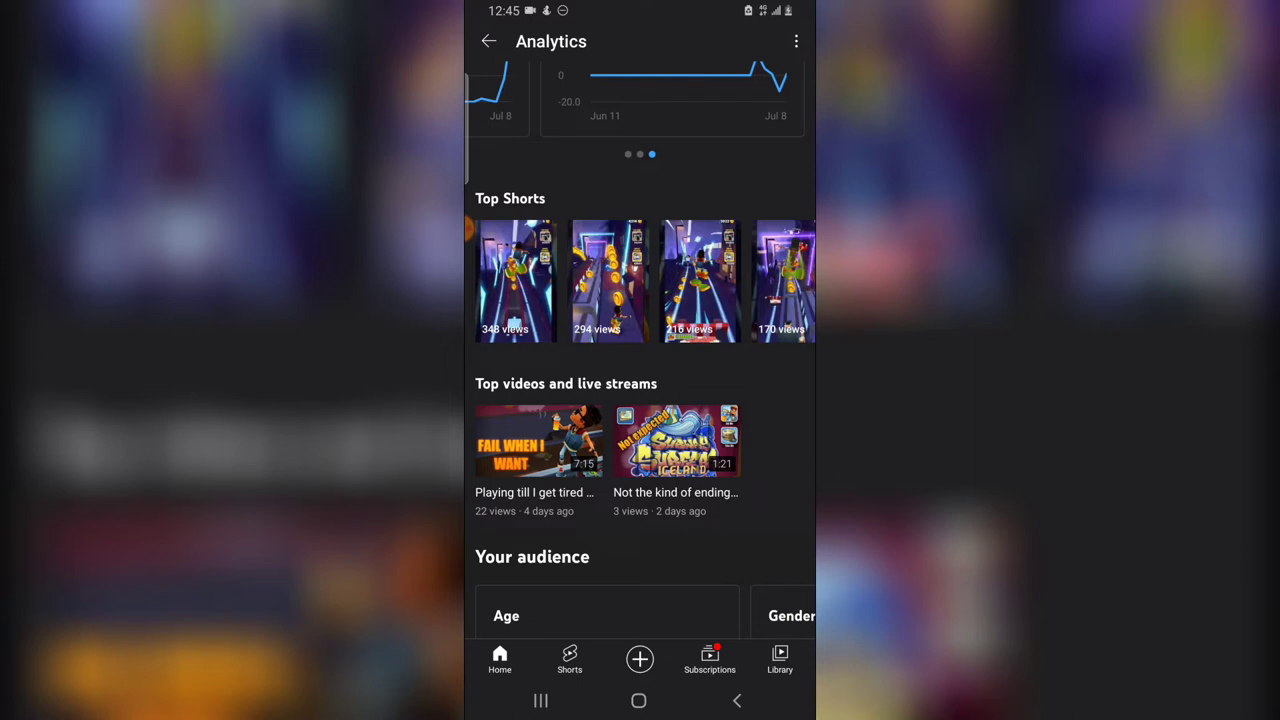
pyautogui.scroll(-3)
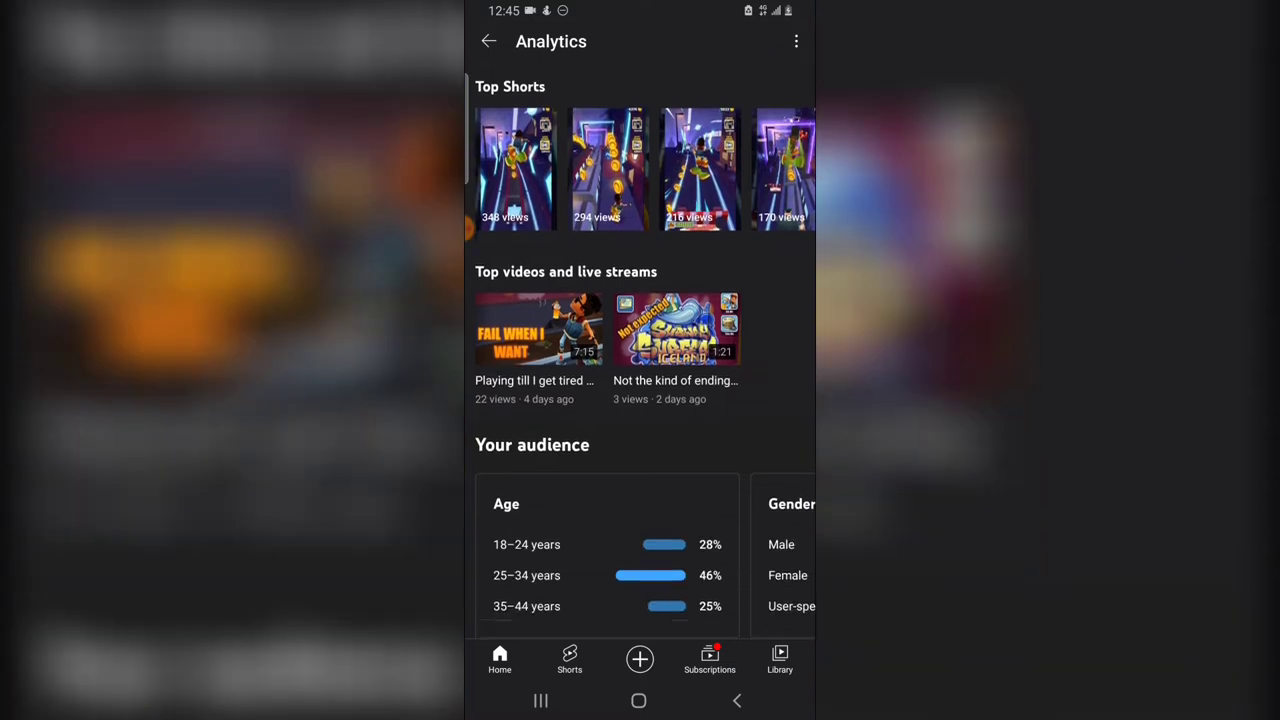
pyautogui.scroll(-3)
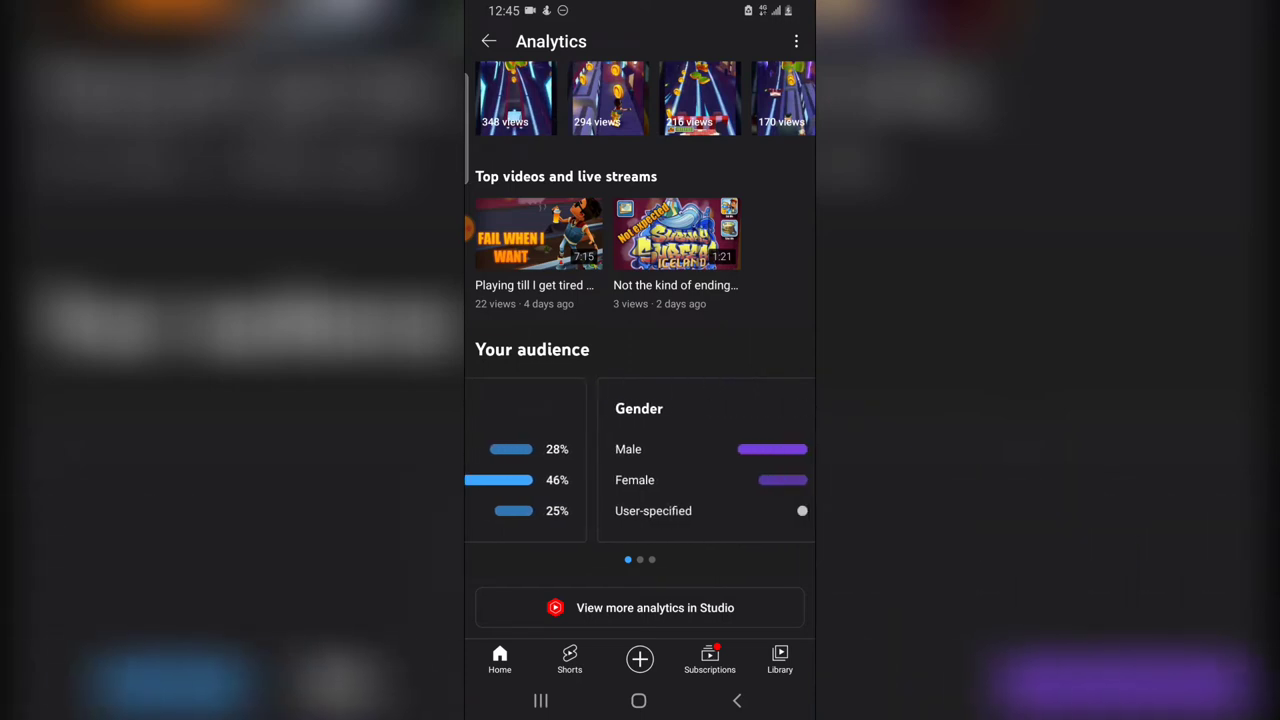
pyautogui.hscroll(-3)
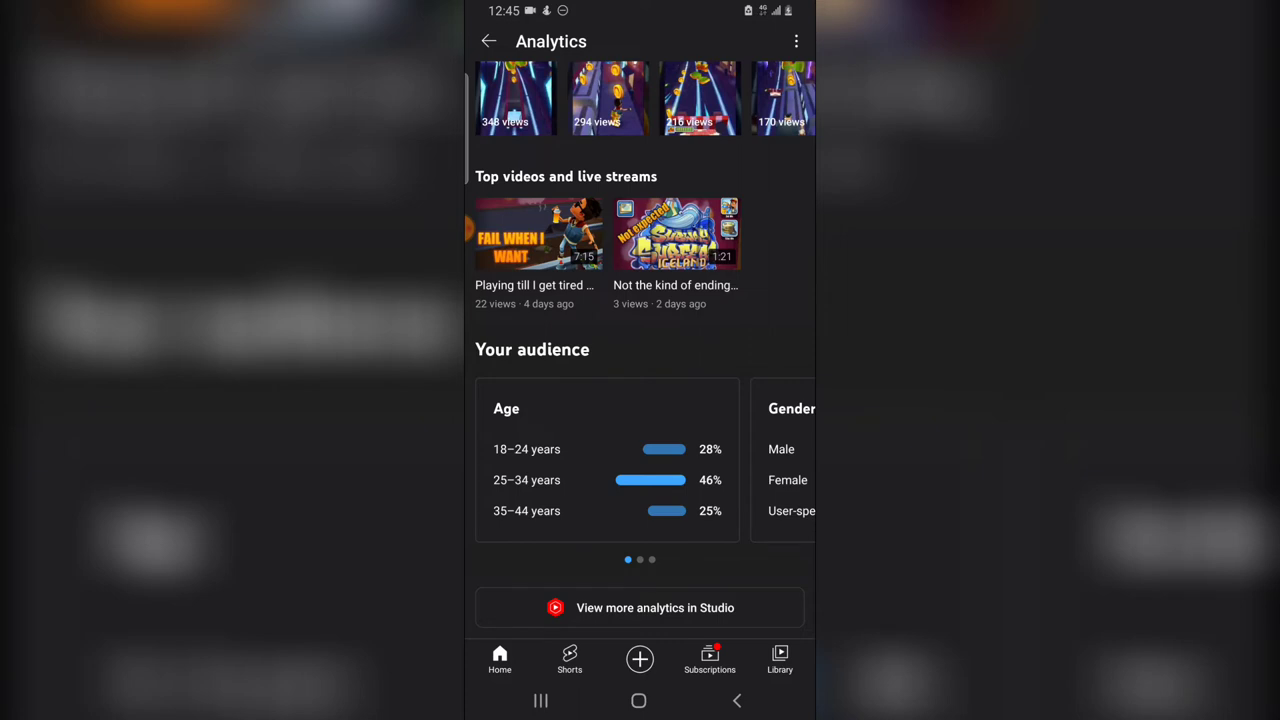
pyautogui.hscroll(-3)
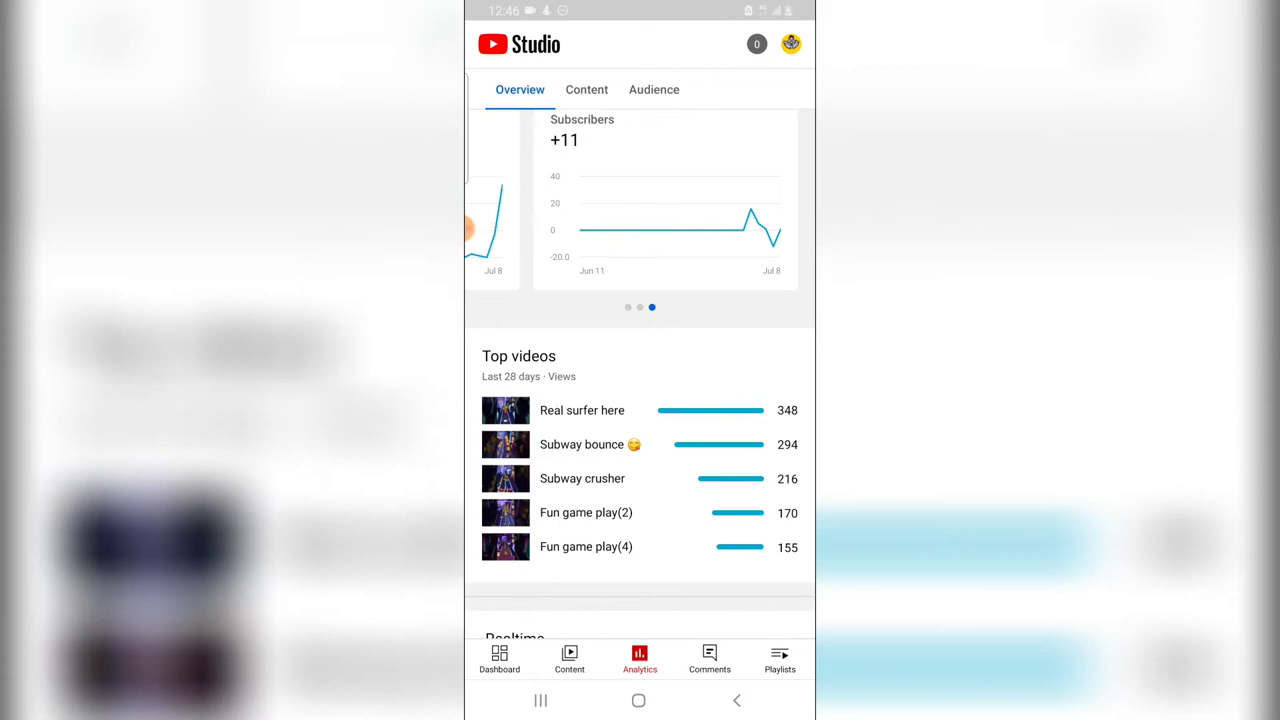
# - Scroll the Studio Overview to the +11 subscribers and last-28-days top videos
pyautogui.scroll(-3)
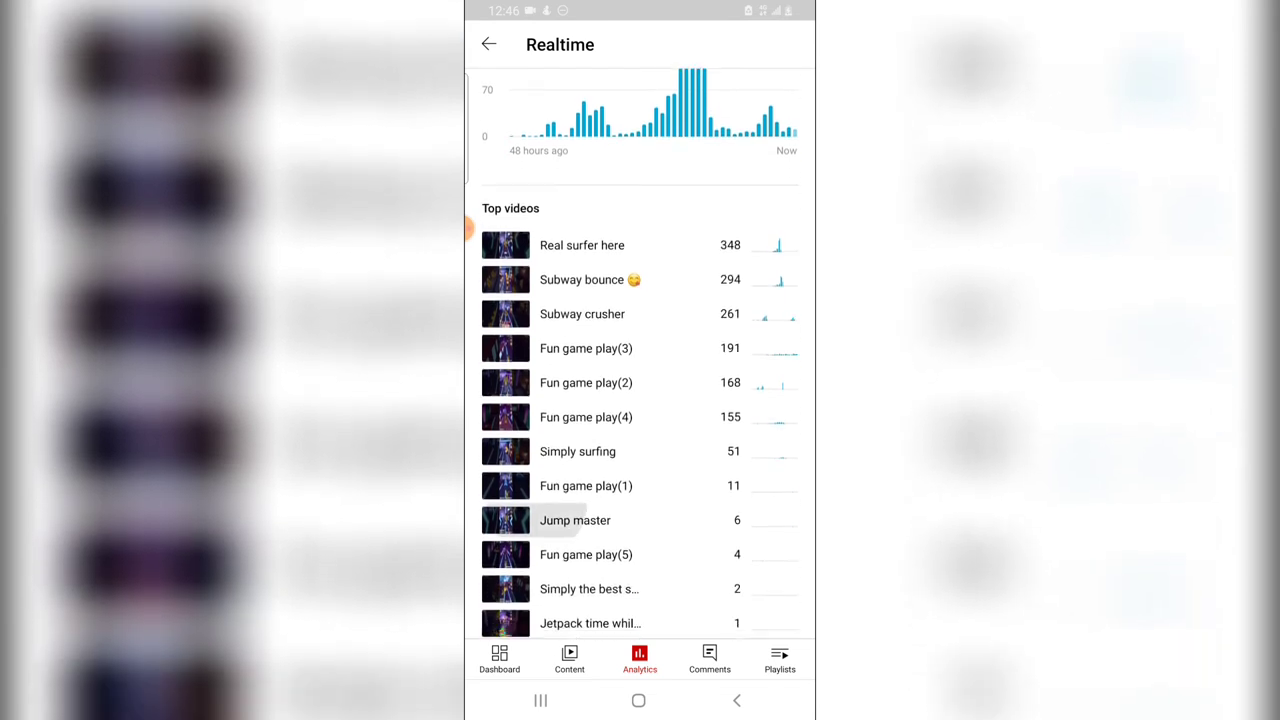
# - Scroll the Realtime page down to the top videos and their recent views
pyautogui.scroll(-3)
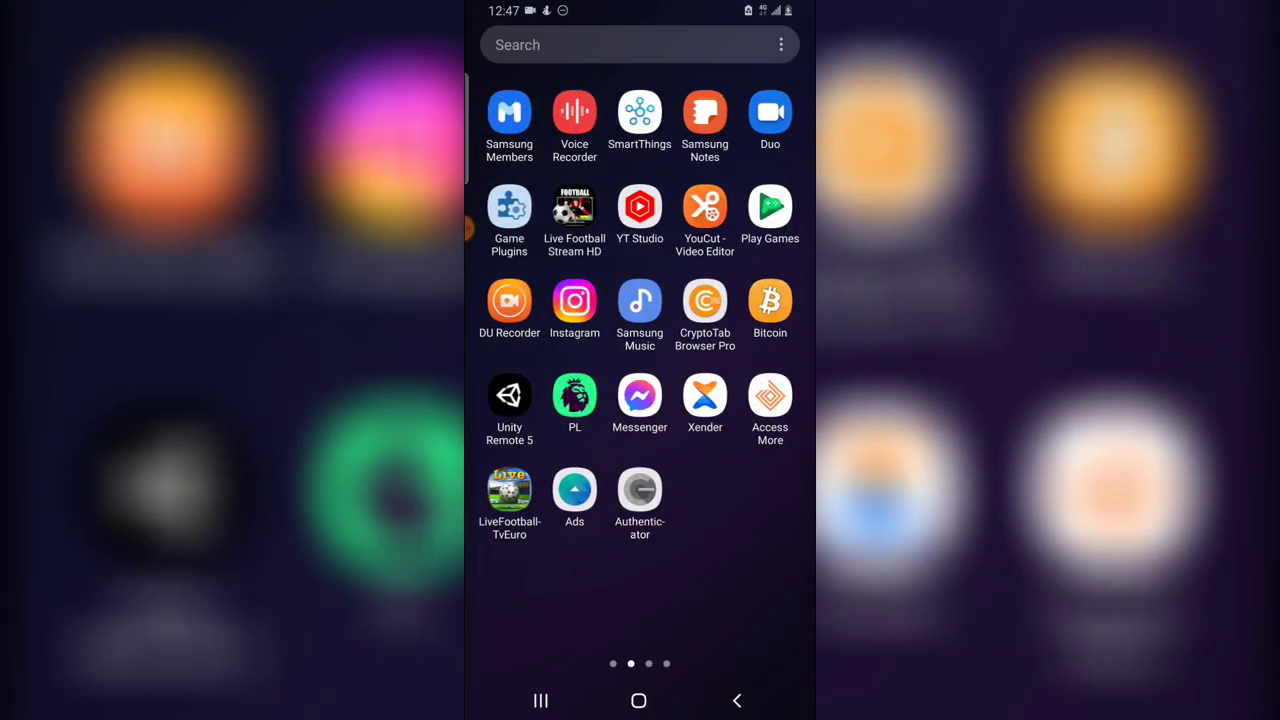
# - Launch YT Studio and view the Analytics overview showing 1,436 views in 28 days
pyautogui.click(639, 207)
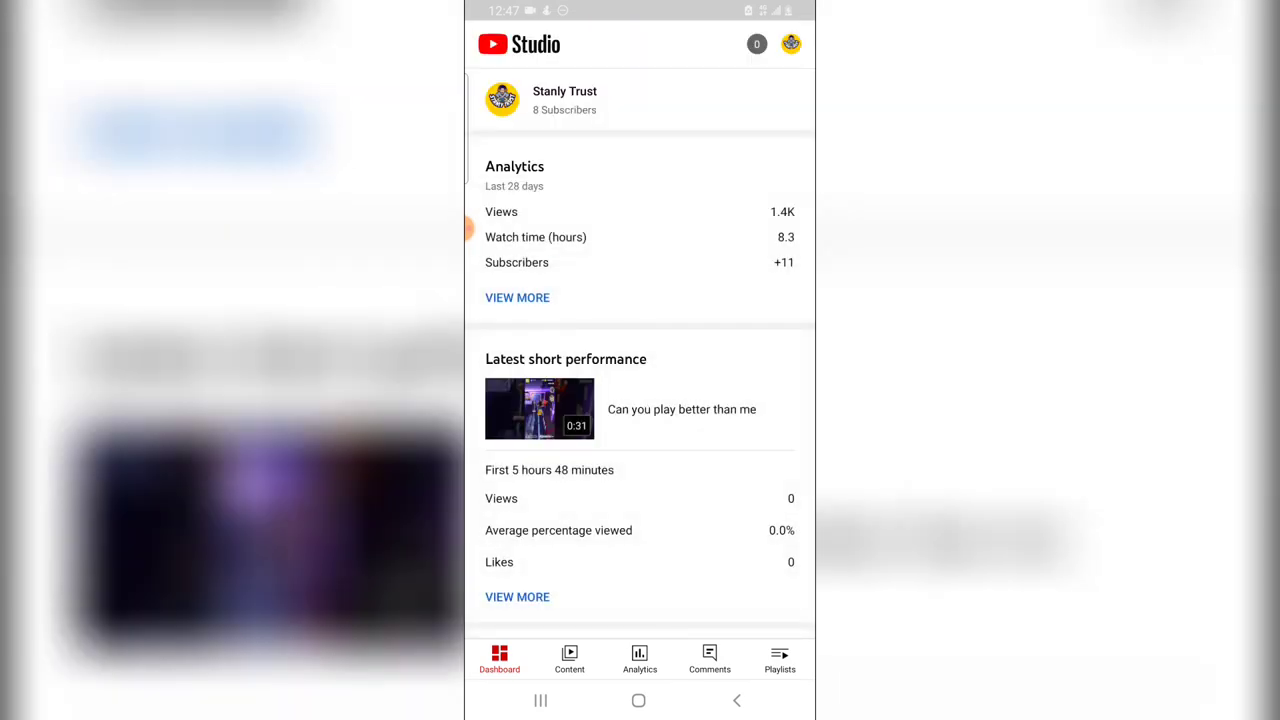
pyautogui.click(639, 658)
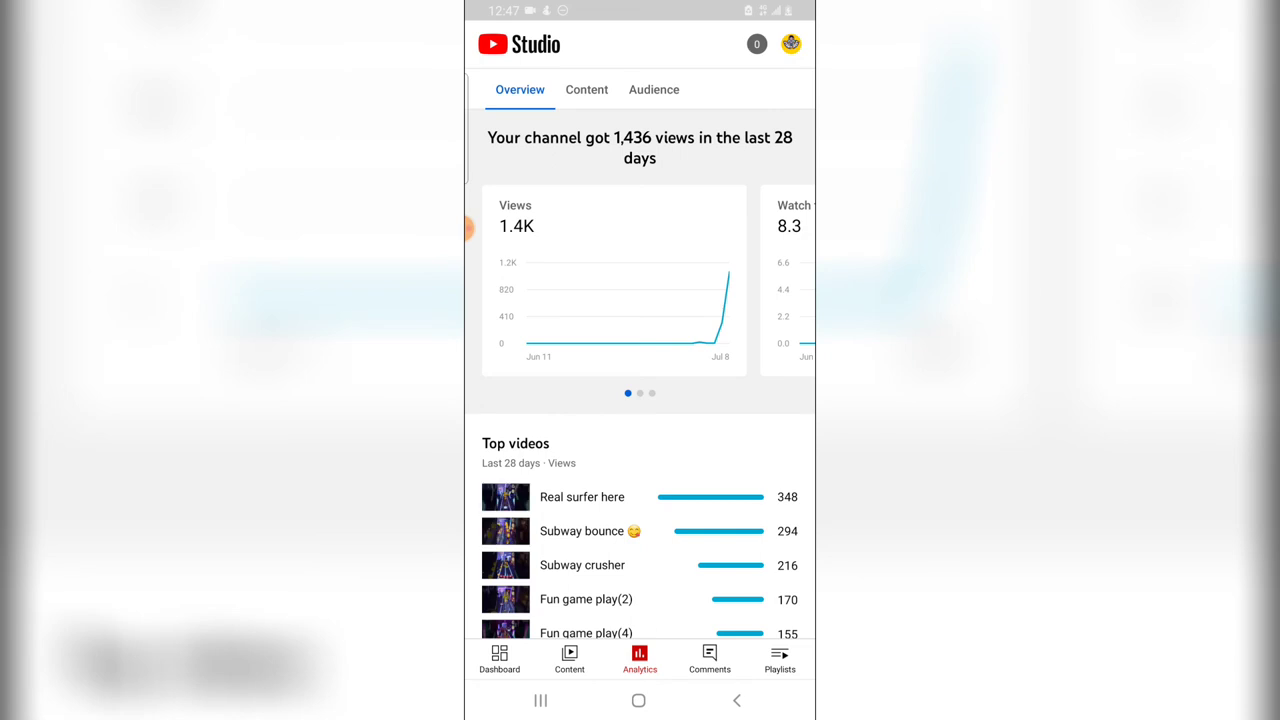
pyautogui.scroll(-3)
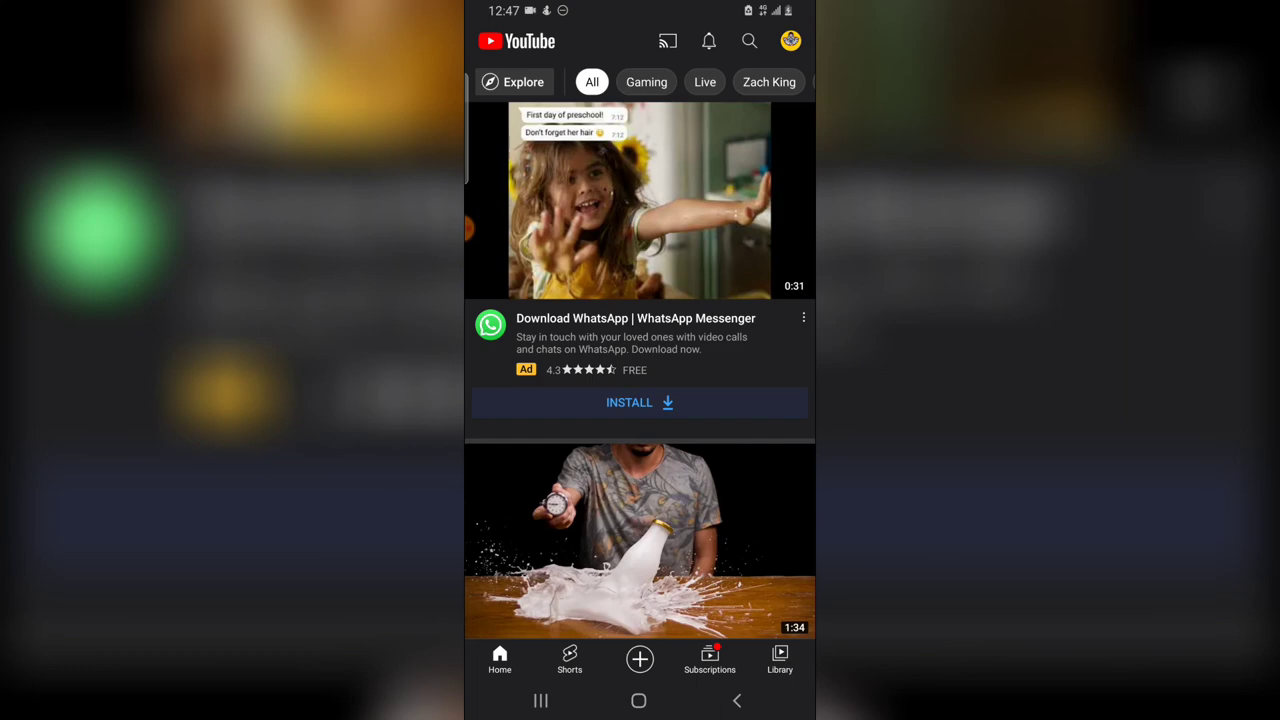
# - Close all recent apps, including YouTube and YouTube Studio, returning to the home screen
pyautogui.click(790, 41)
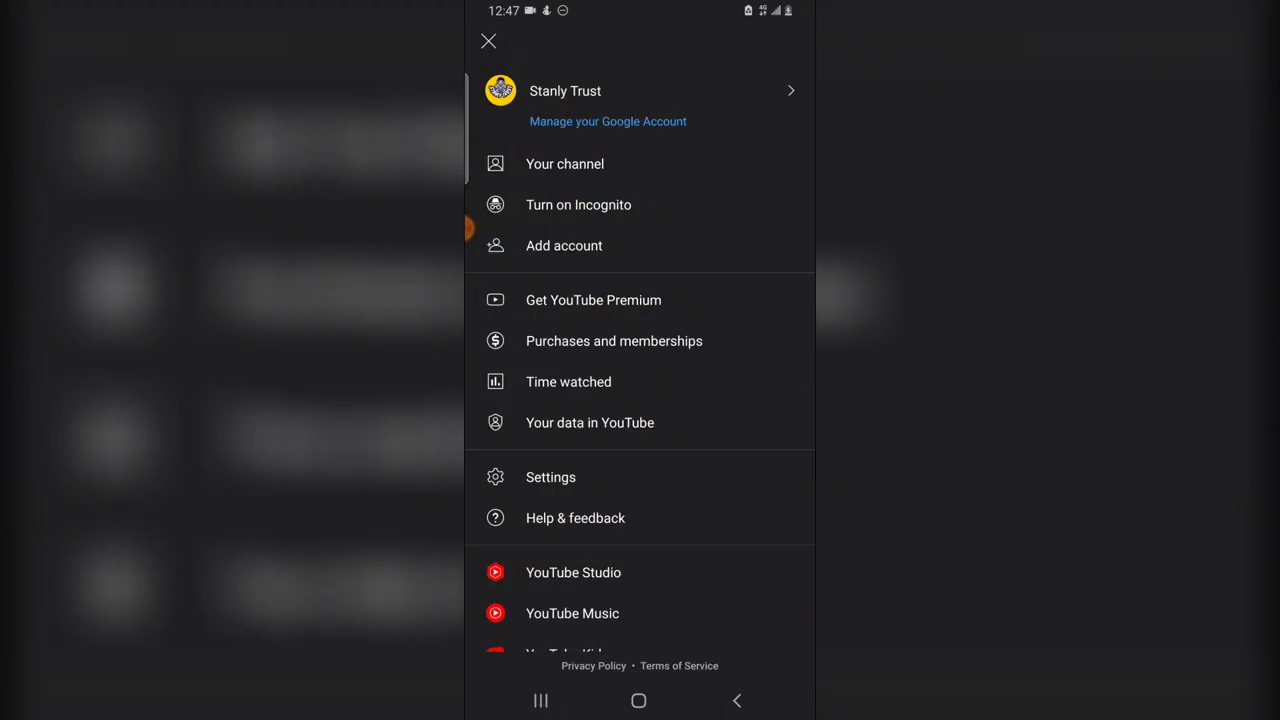
pyautogui.click(564, 163)
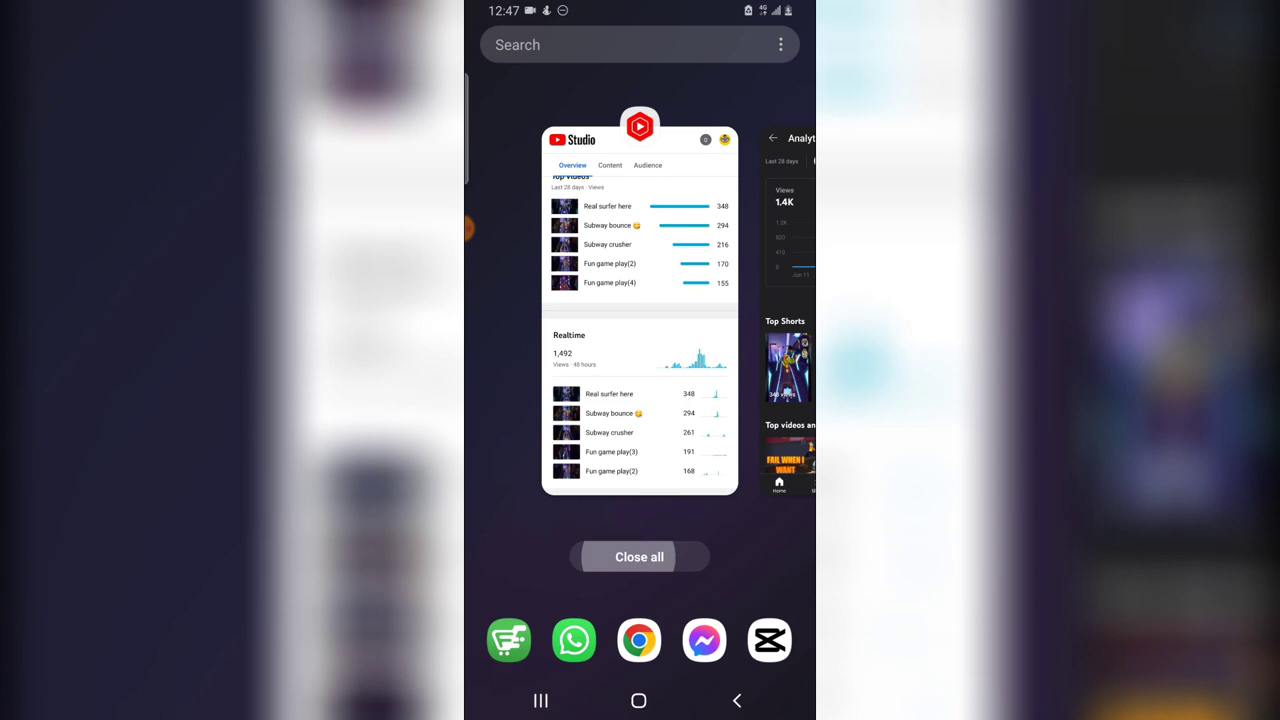
pyautogui.click(638, 700)
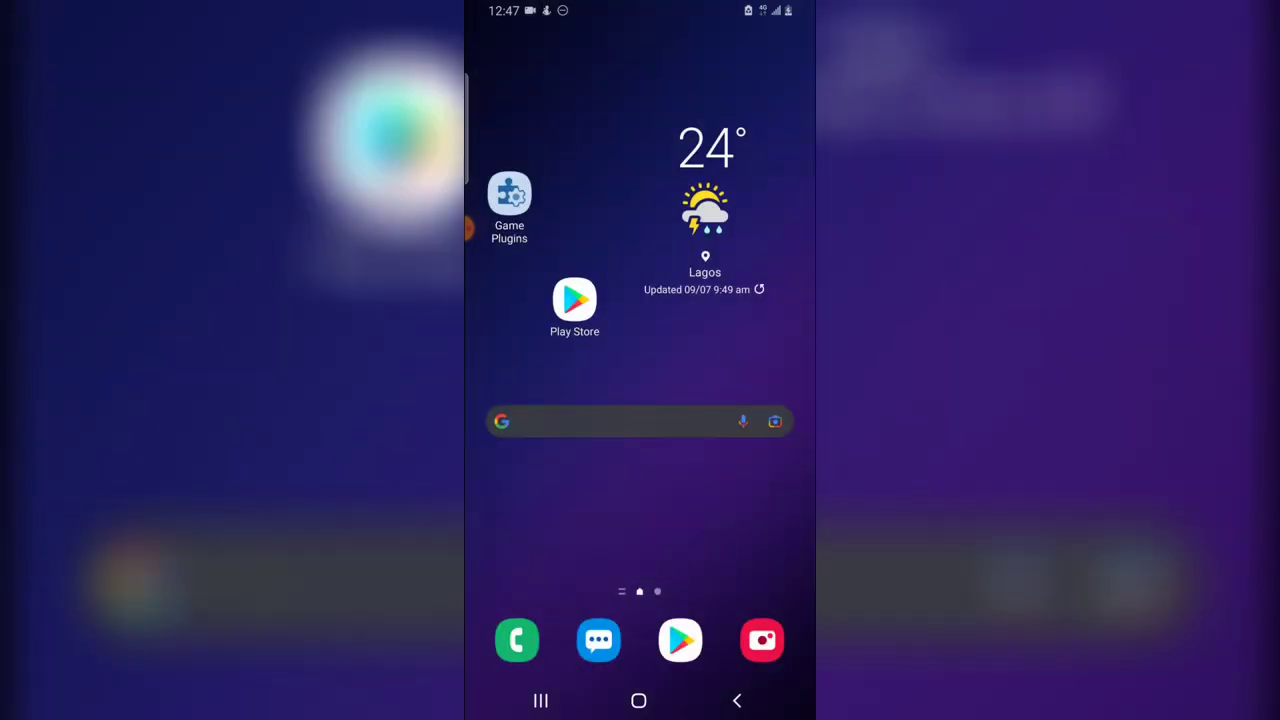